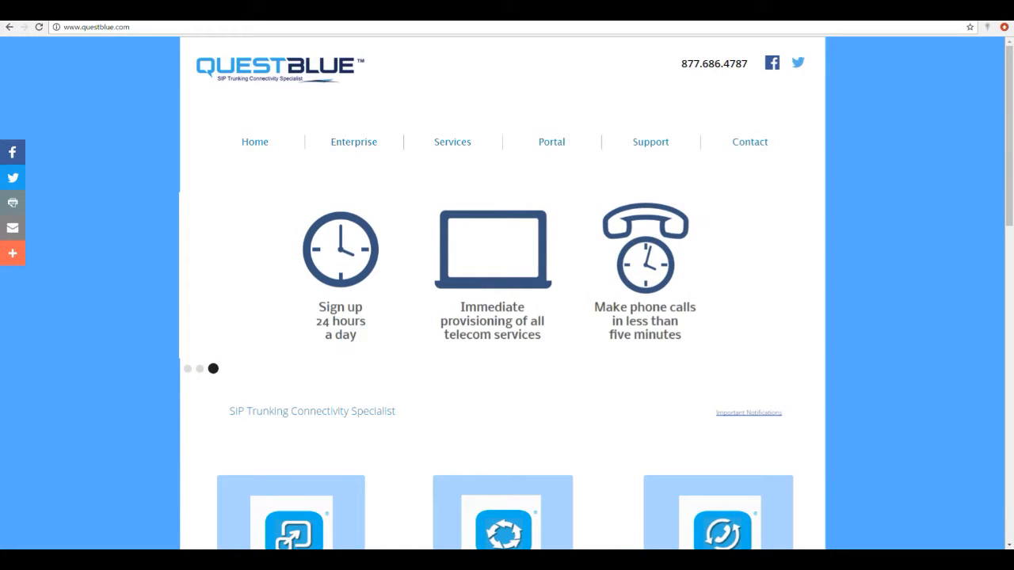
mouse_move(534, 156)
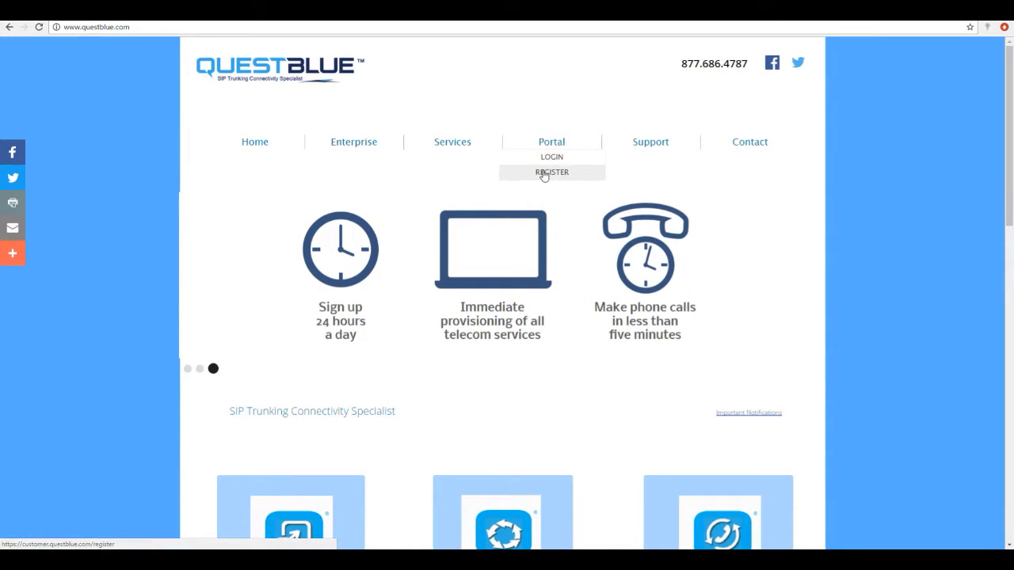
Step: Open the new customer REGISTER page from the Portal menu
click(552, 172)
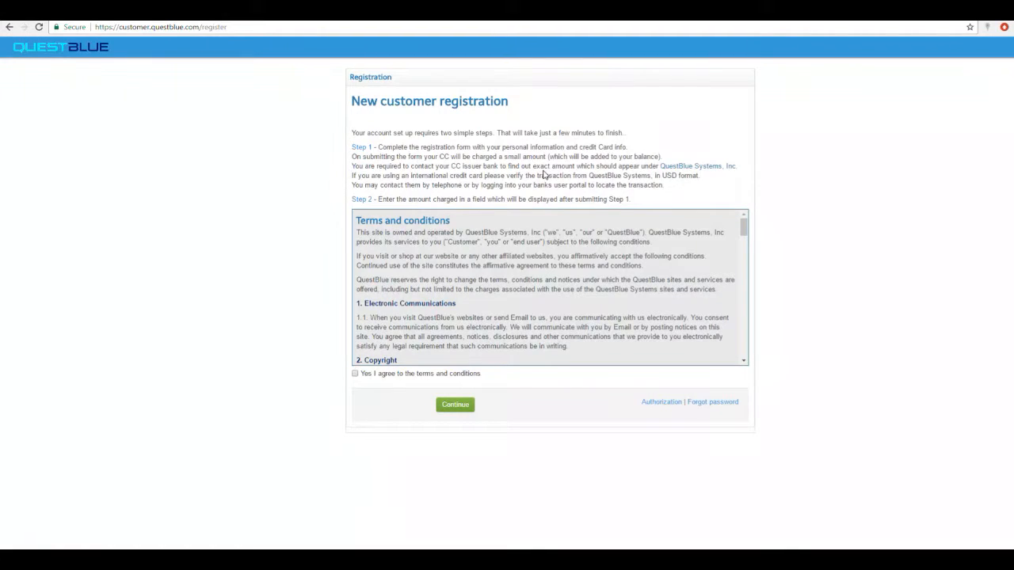
click(661, 402)
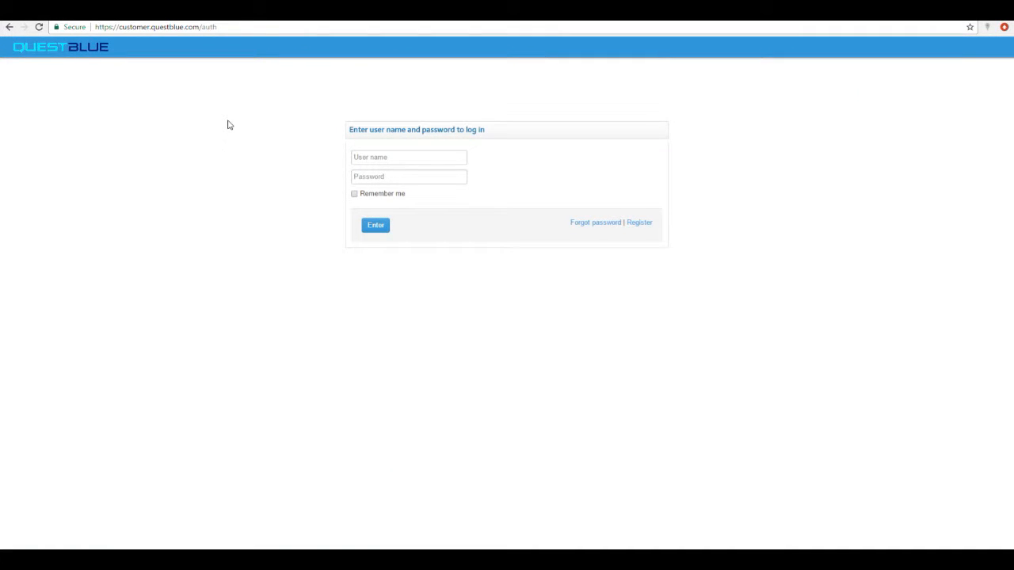
mouse_move(640, 222)
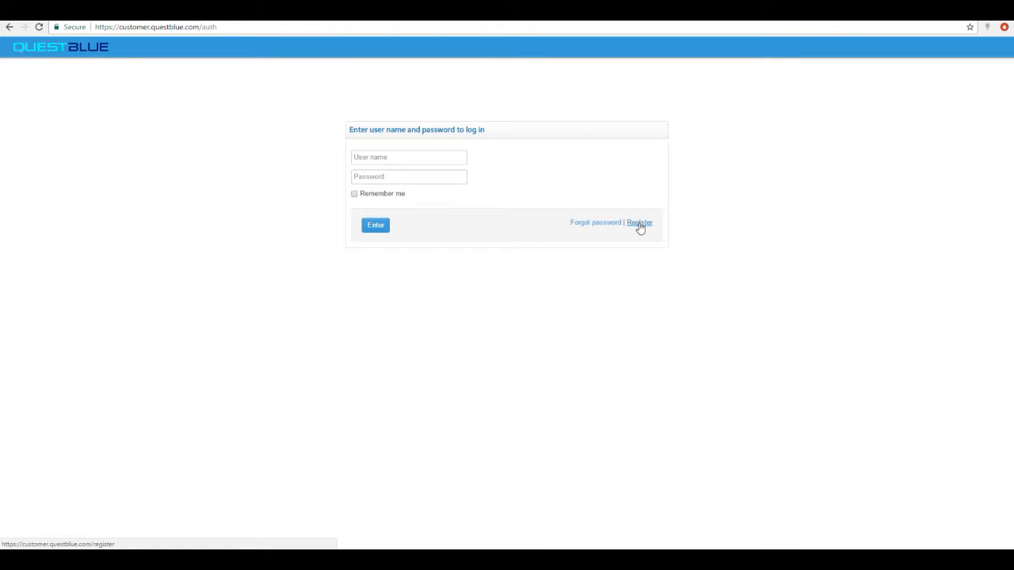
click(639, 223)
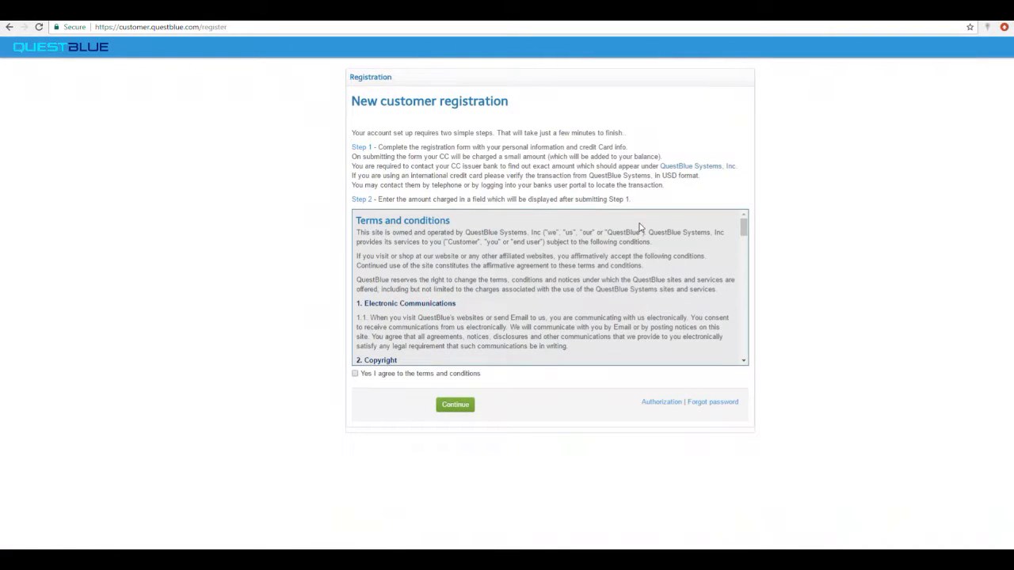
mouse_move(651, 206)
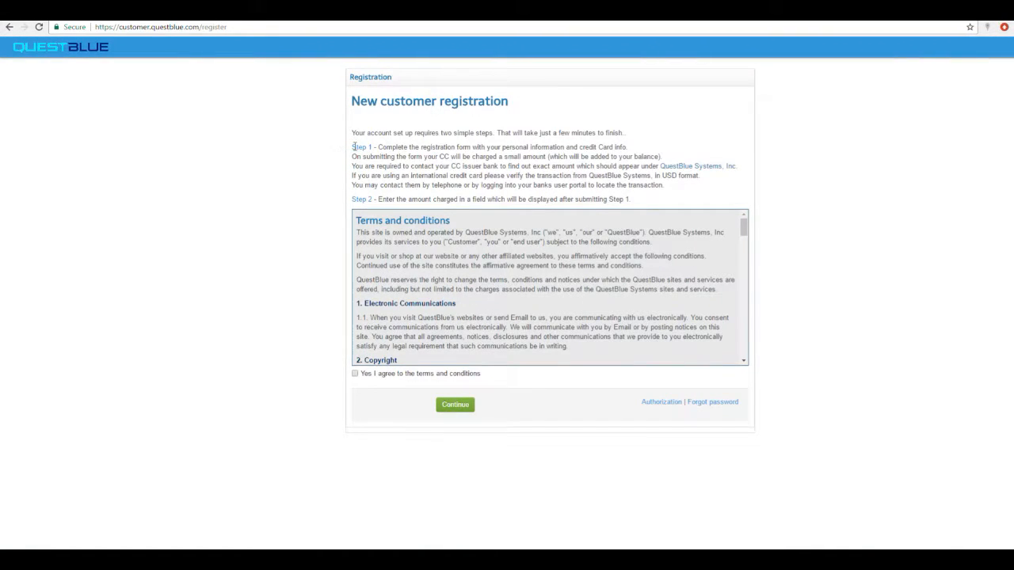
mouse_move(337, 202)
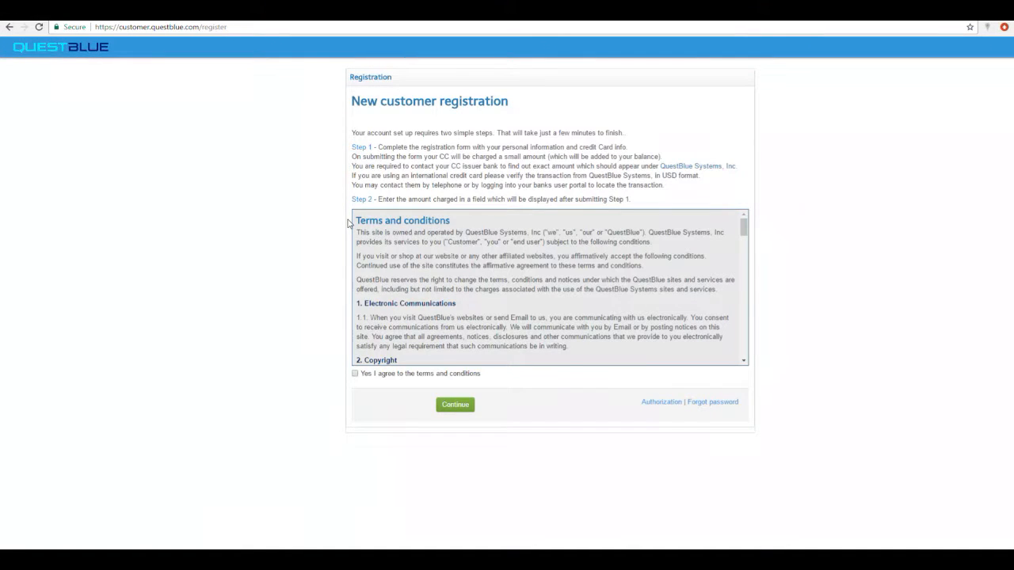
mouse_move(336, 283)
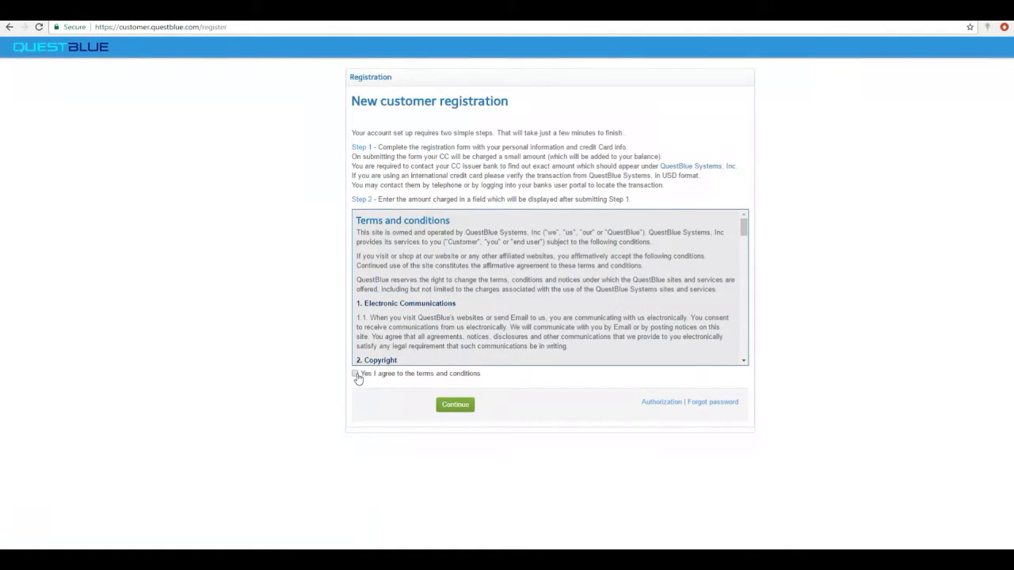
Step: Agree to the terms and conditions and continue to Registration Step 1
click(355, 373)
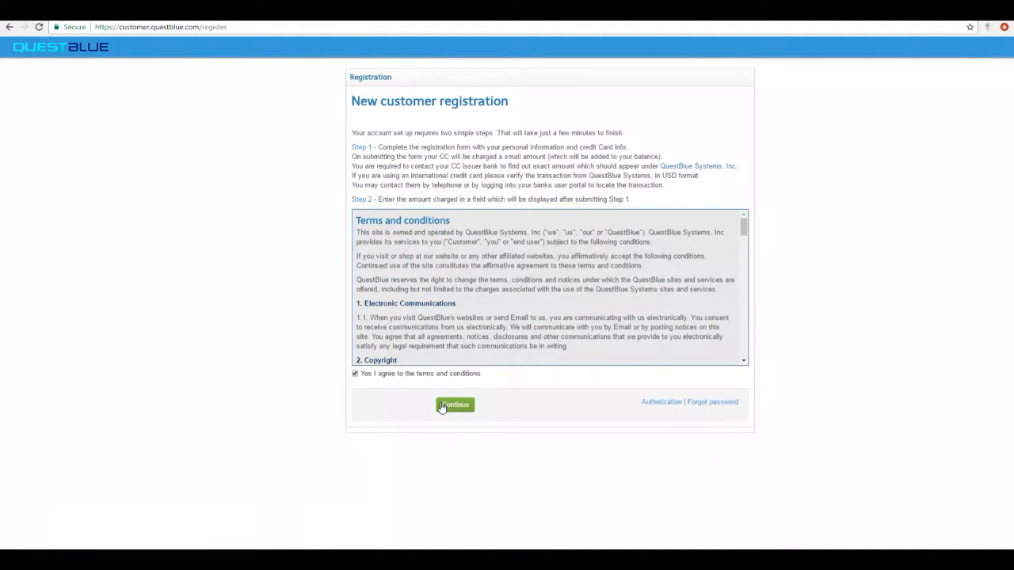
click(454, 405)
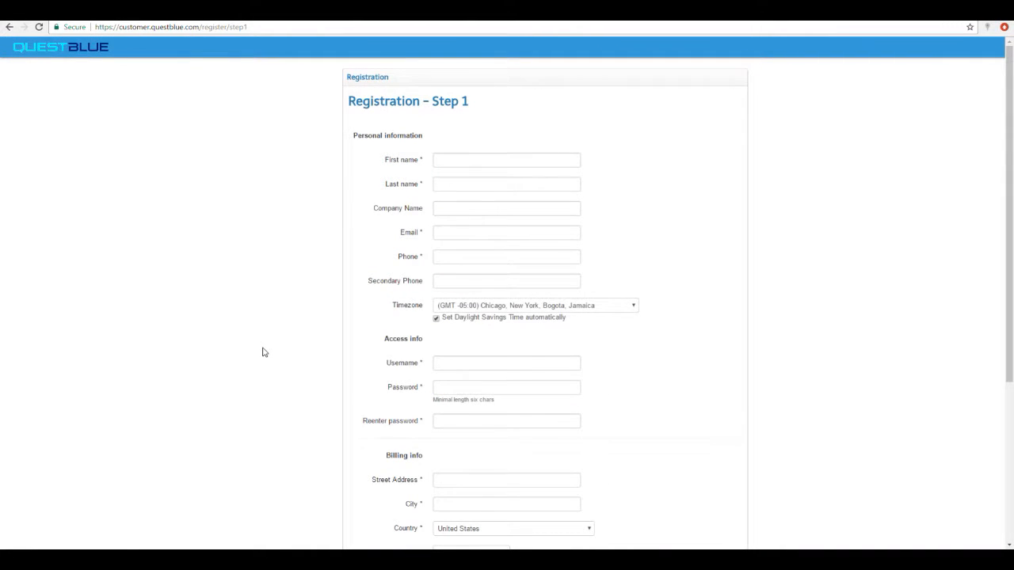
click(506, 160)
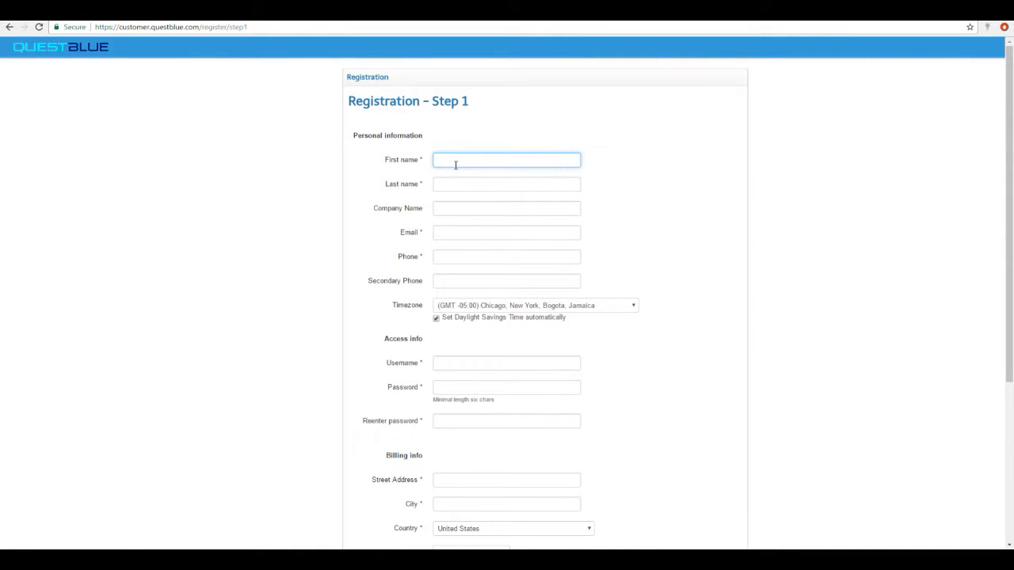
text(Quest)
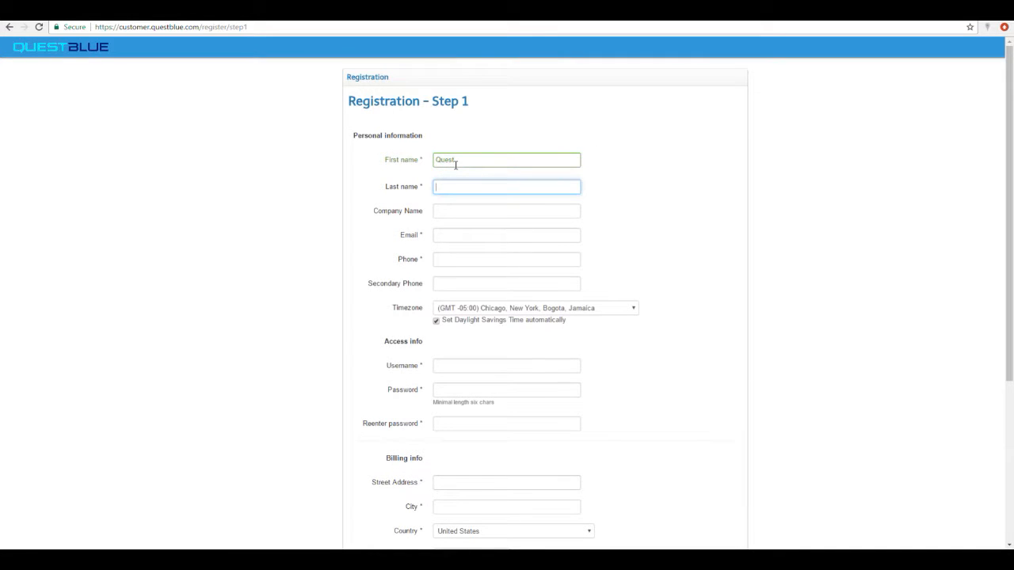
text(Blue)
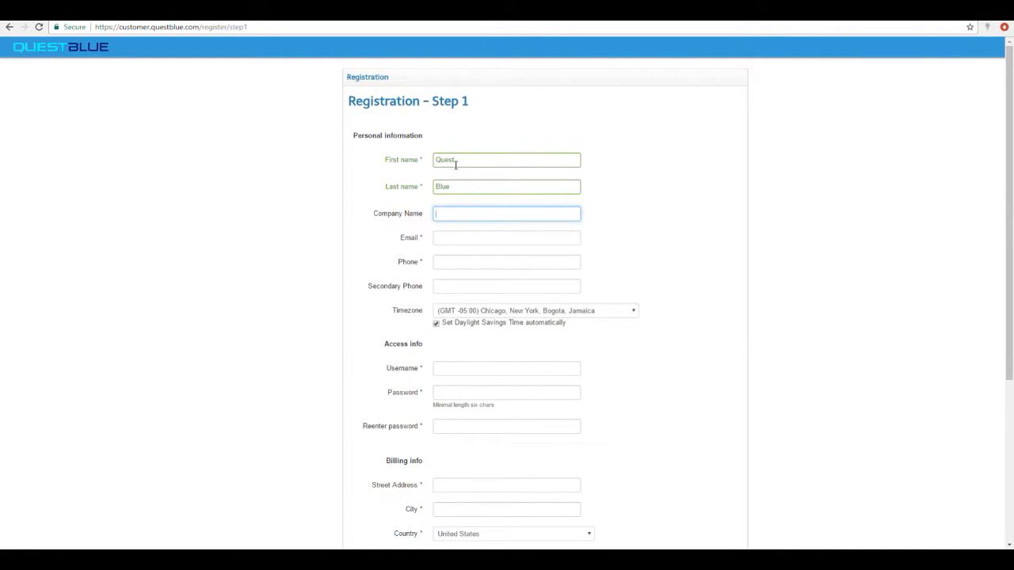
text(QuestBlue Systems)
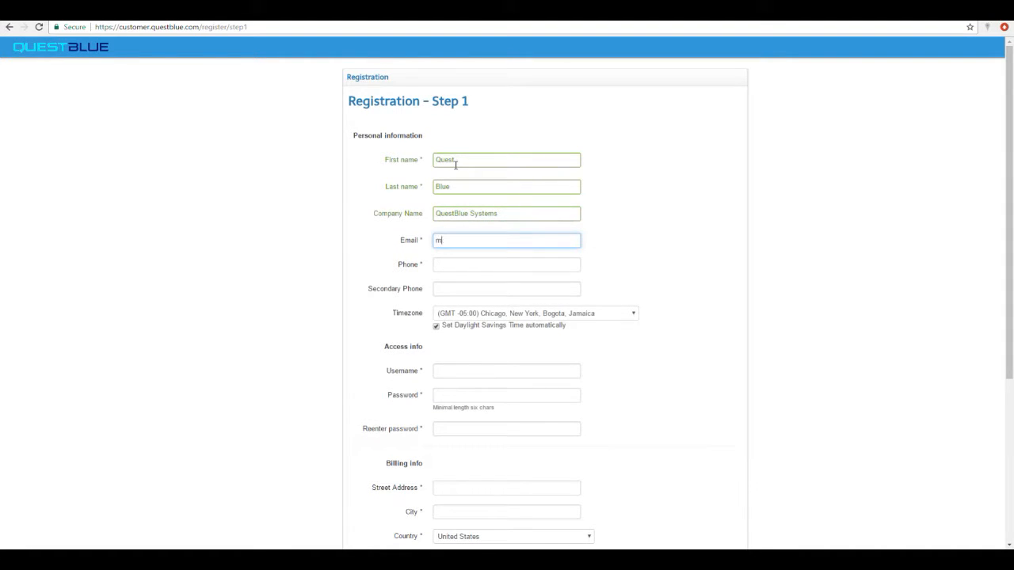
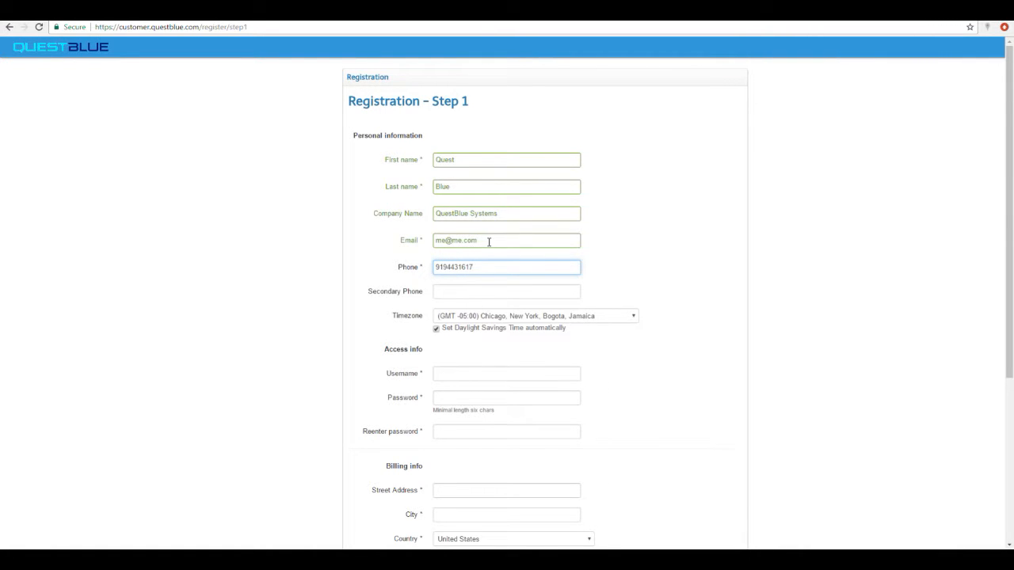
Step: Enter the account username and password in the access info fields
click(506, 294)
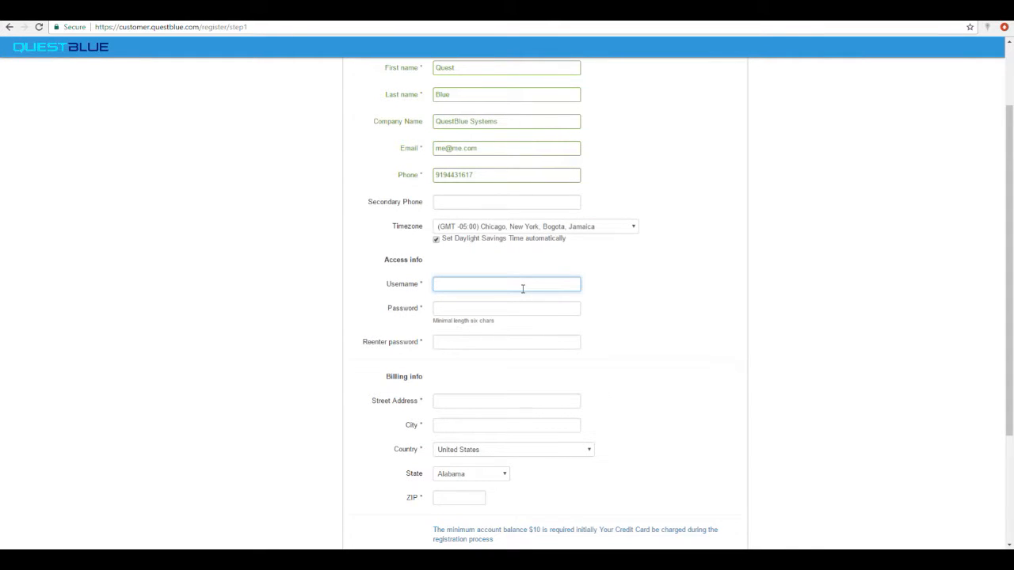
text(questblue)
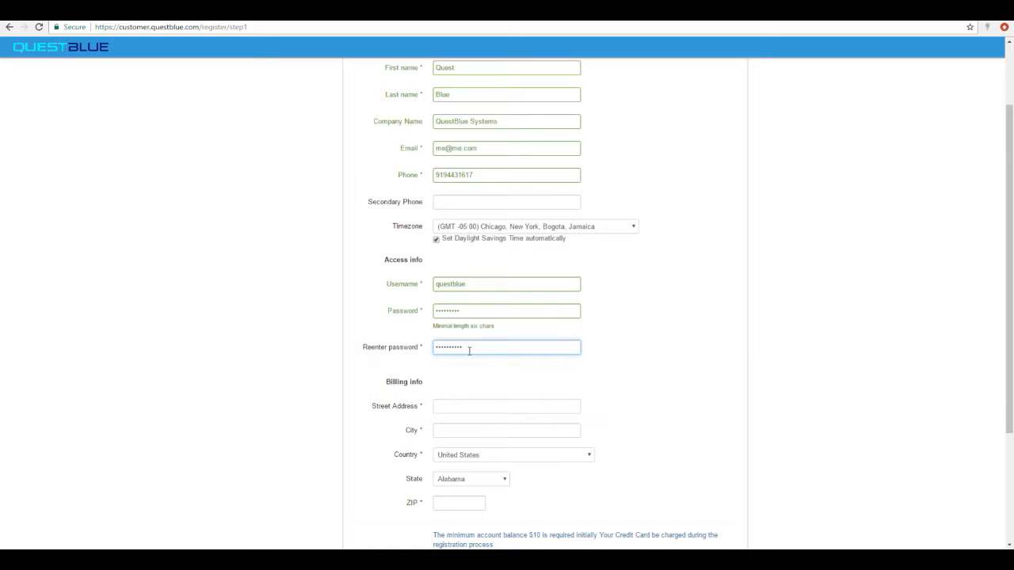
scroll(down, 3)
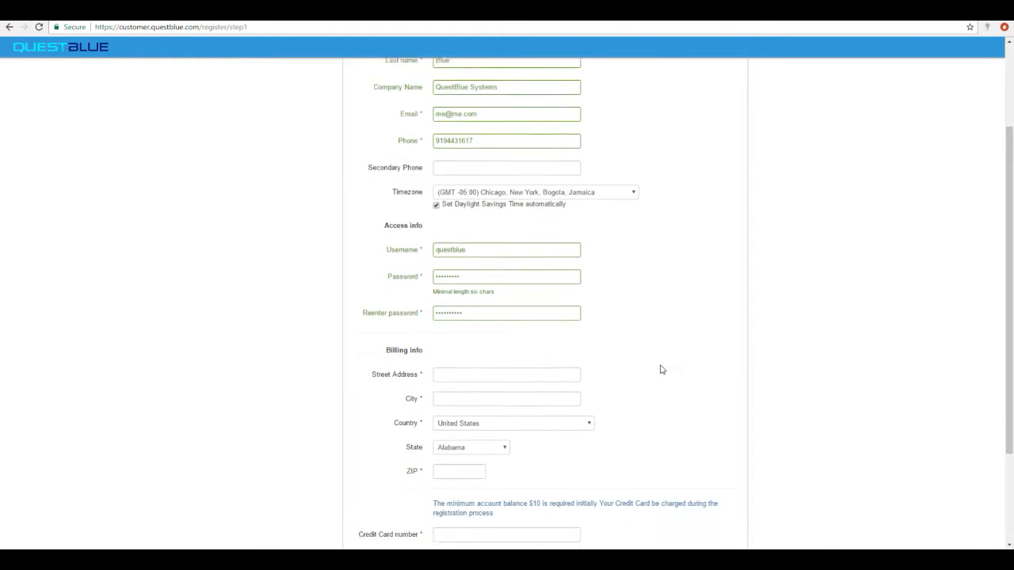
Step: Enter billing street 123 QuestBlue Road, city Durham, North Carolina, ZIP 27713
scroll(down, 3)
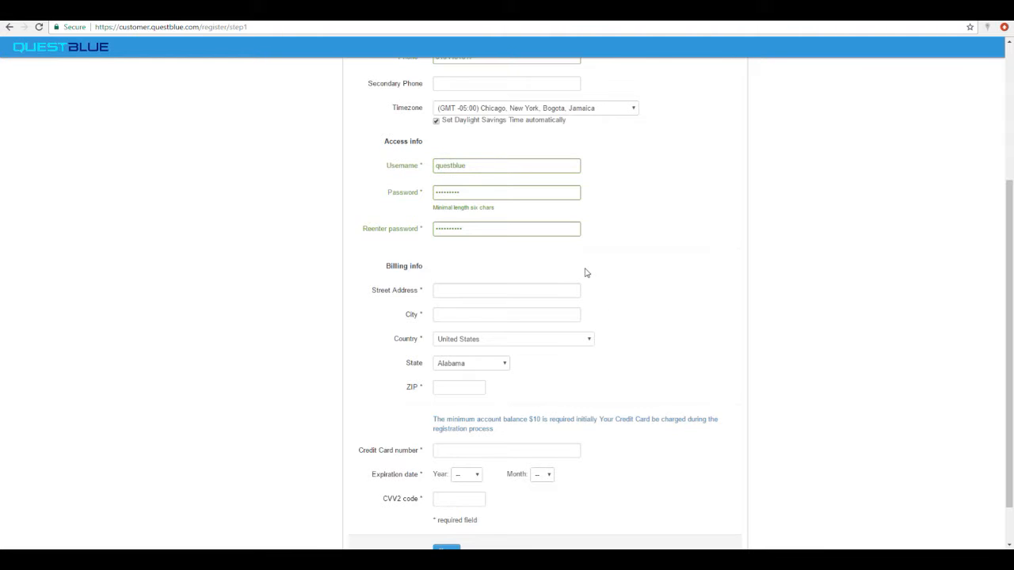
click(506, 290)
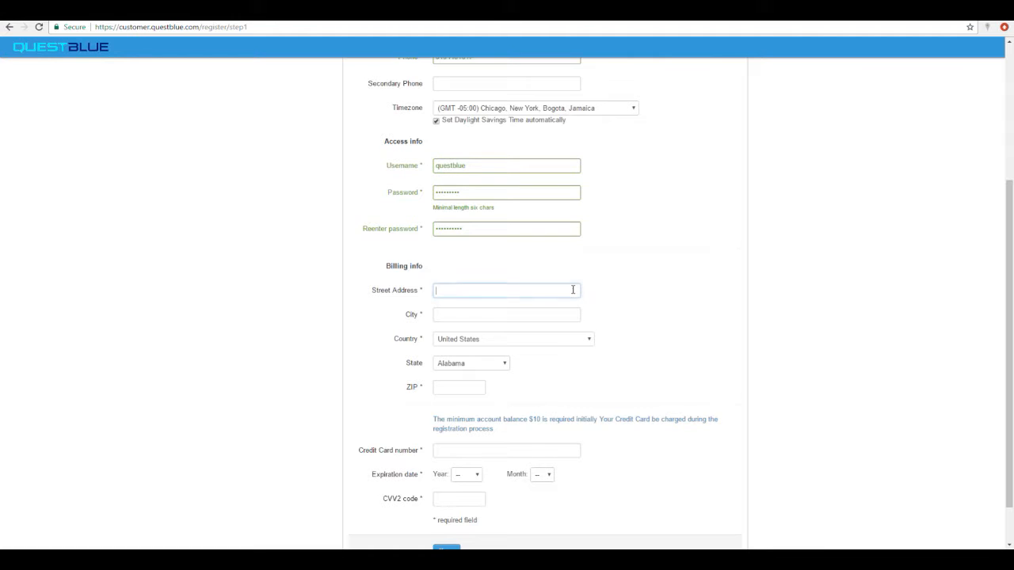
text(1)
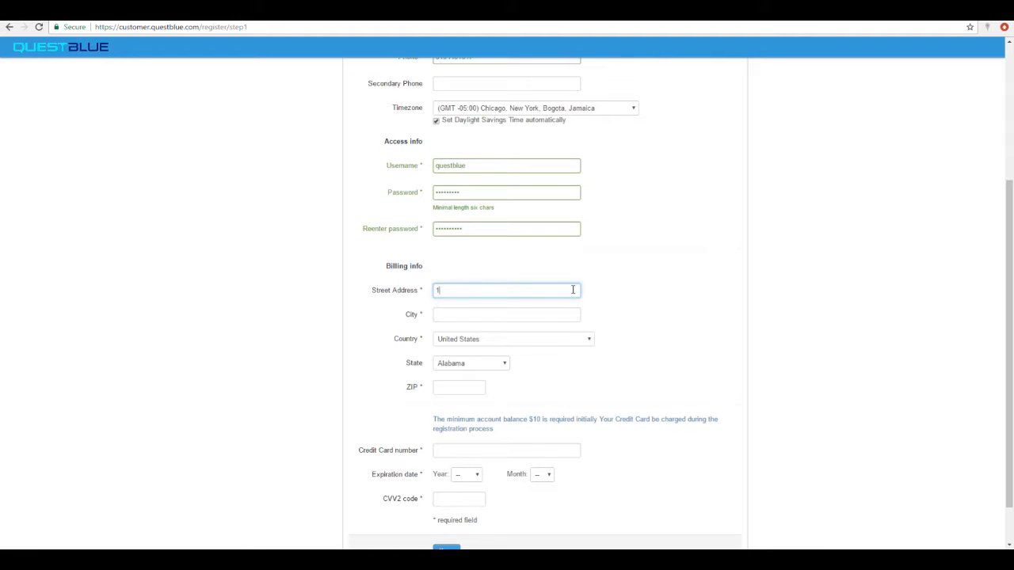
text(123 QuestBlue)
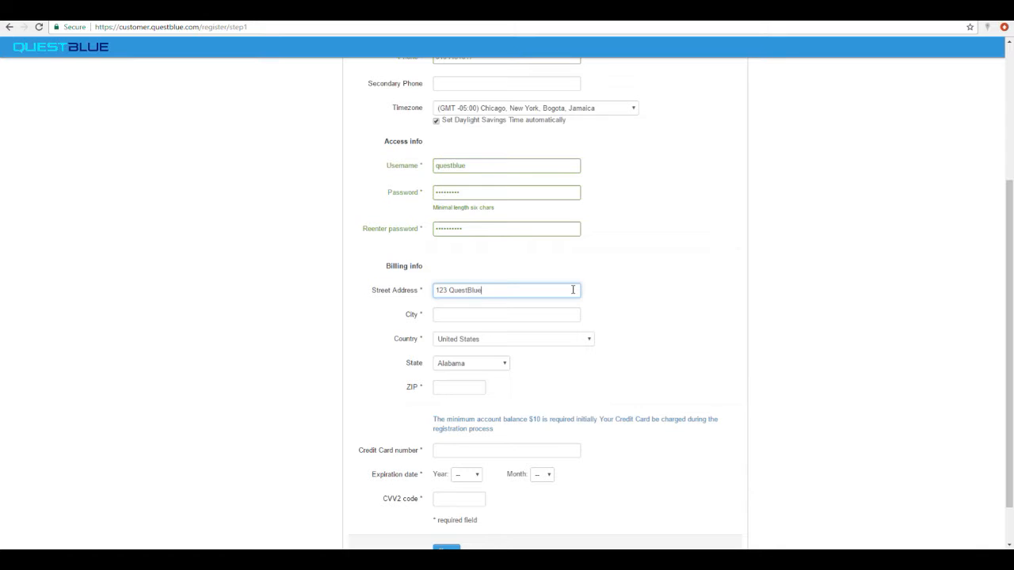
text(Road)
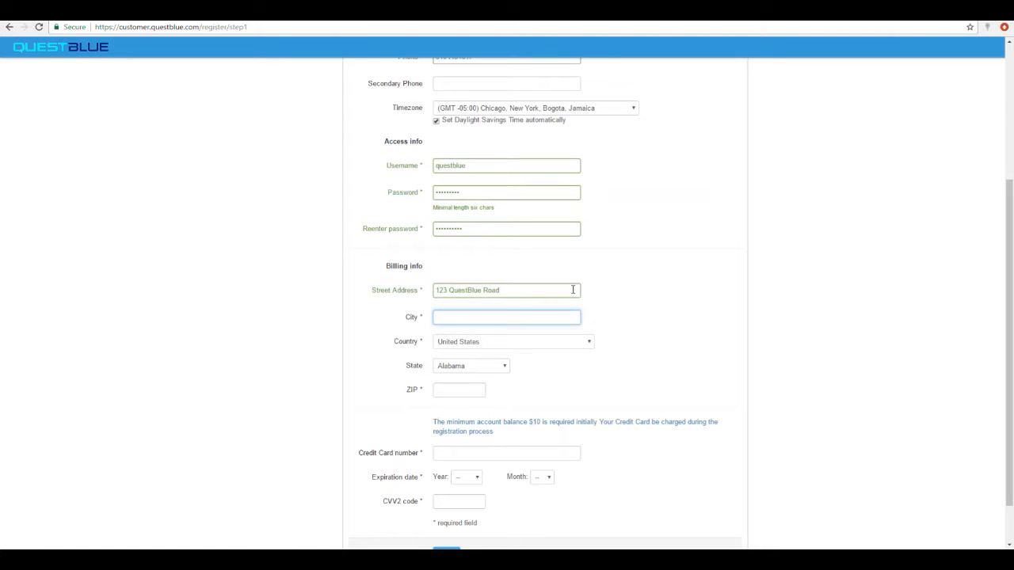
text(Durham)
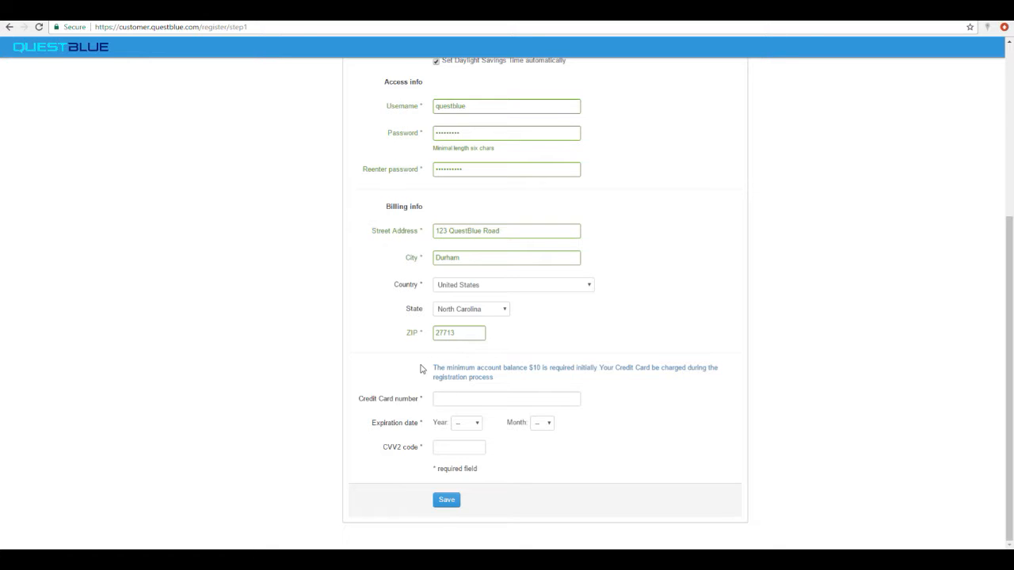
scroll(up, 3)
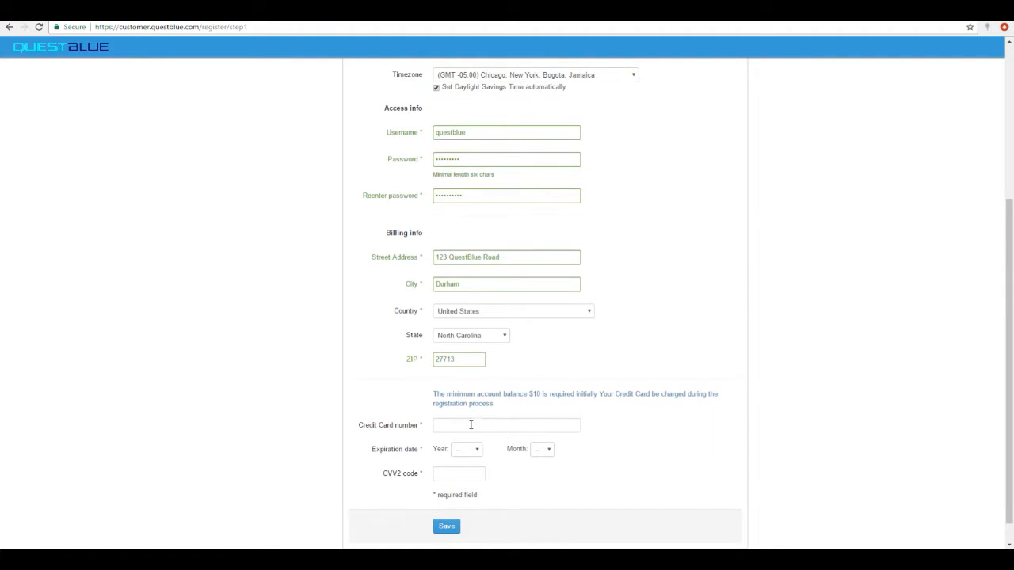
Step: Enter the credit card number and set expiration year 2017, month 01
scroll(down, 3)
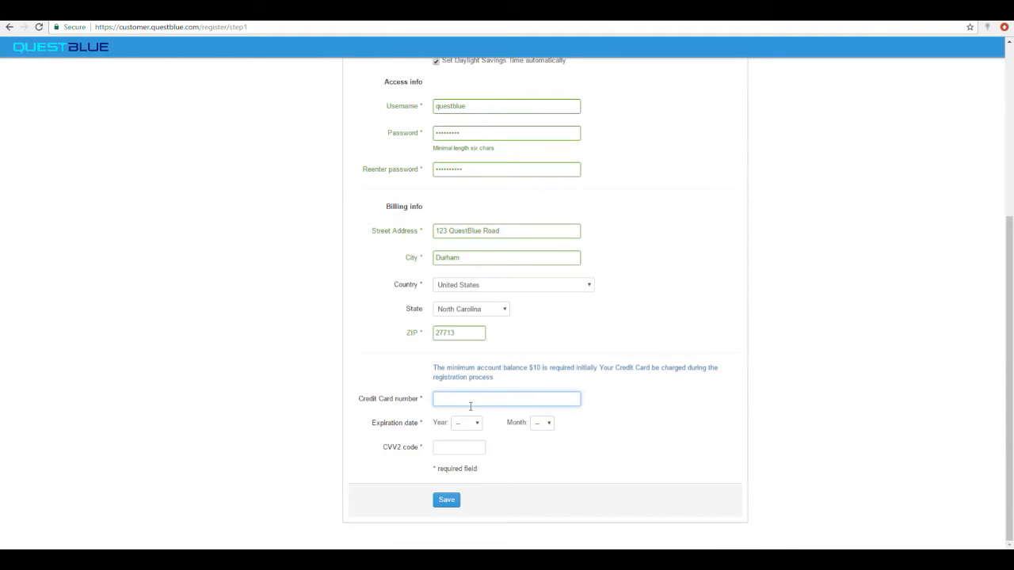
text(12)
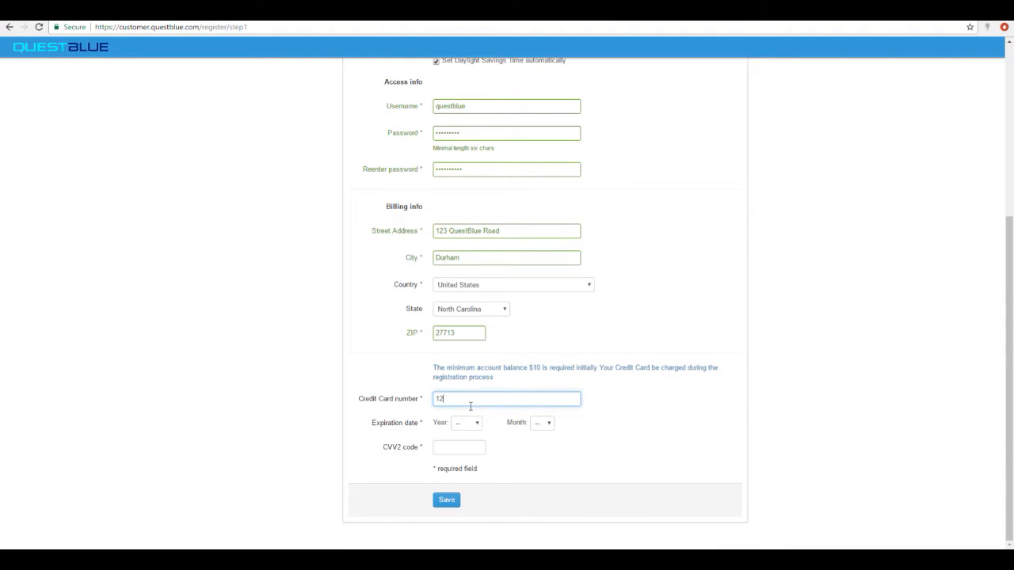
text(345678)
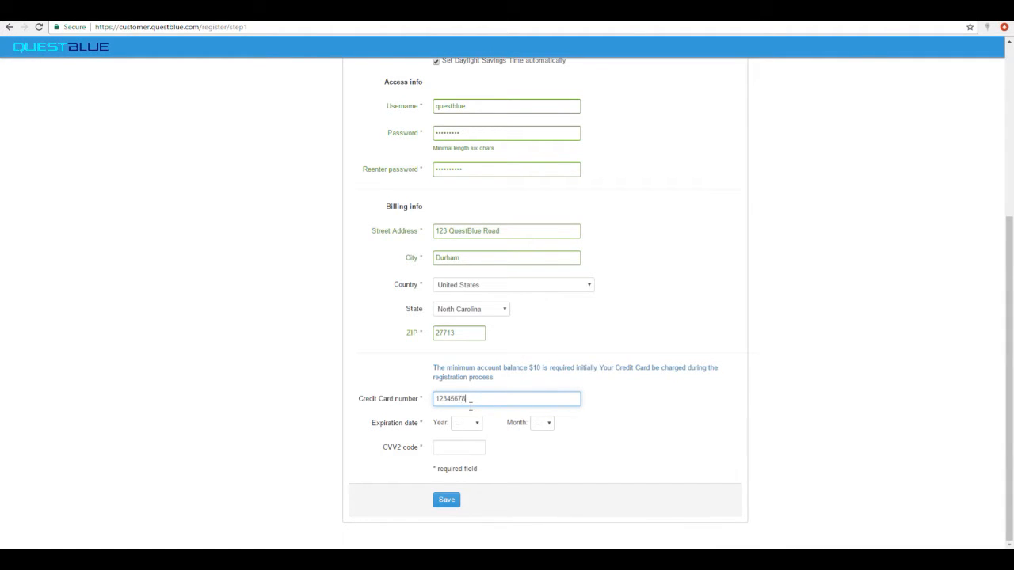
text(9123456)
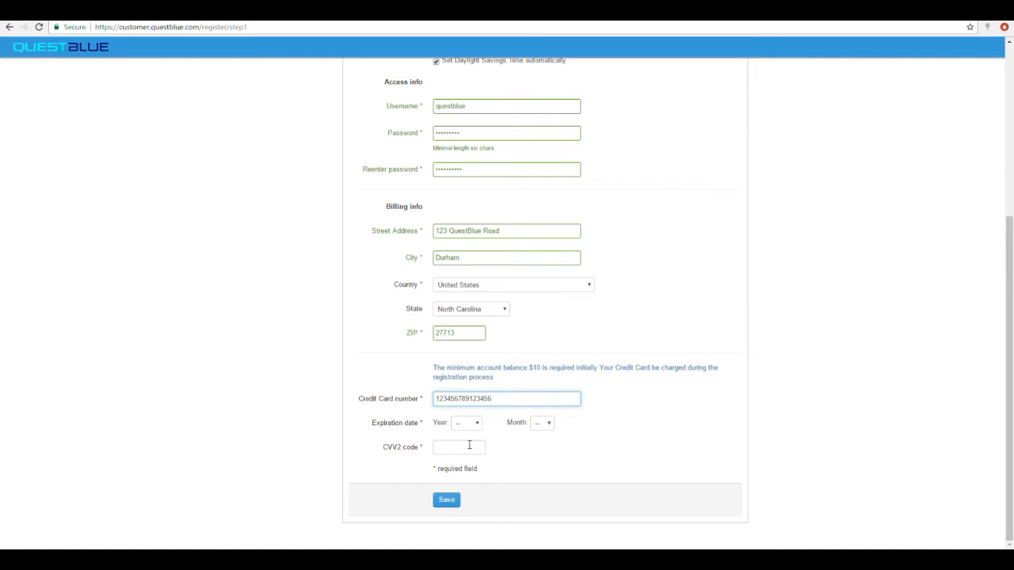
click(466, 423)
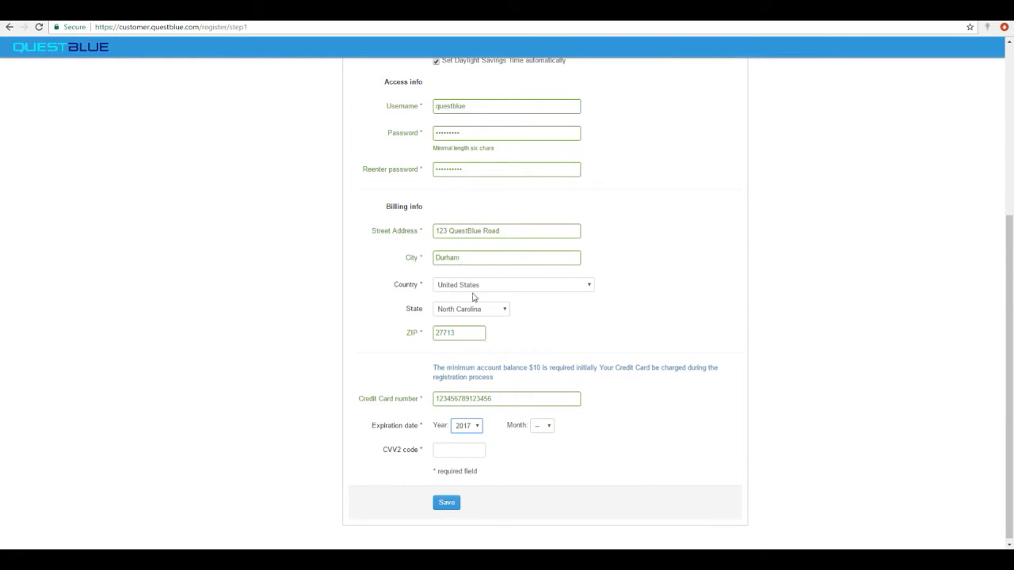
click(541, 426)
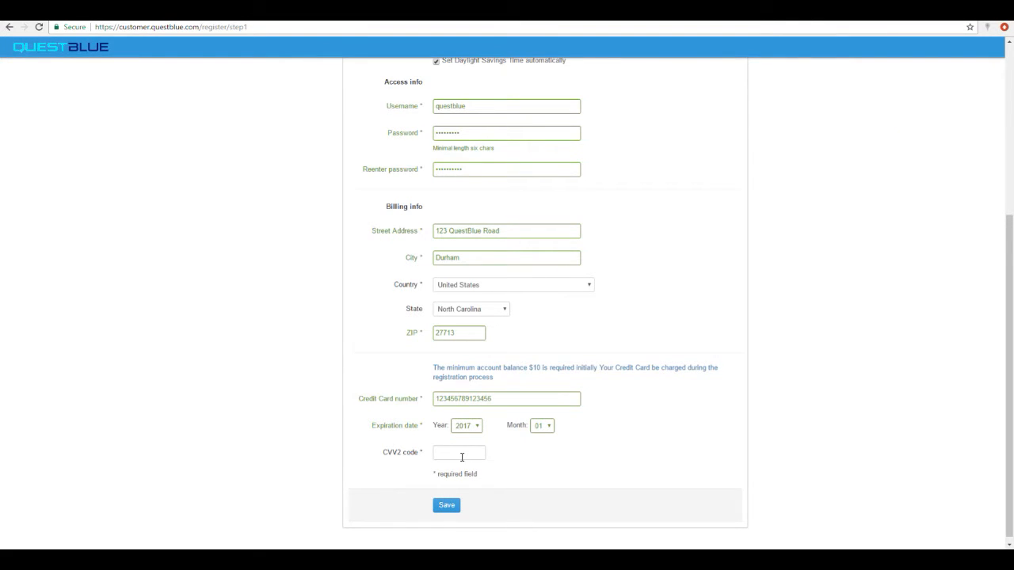
Step: Enter CVV2 123 and save Registration Step 1
text(12)
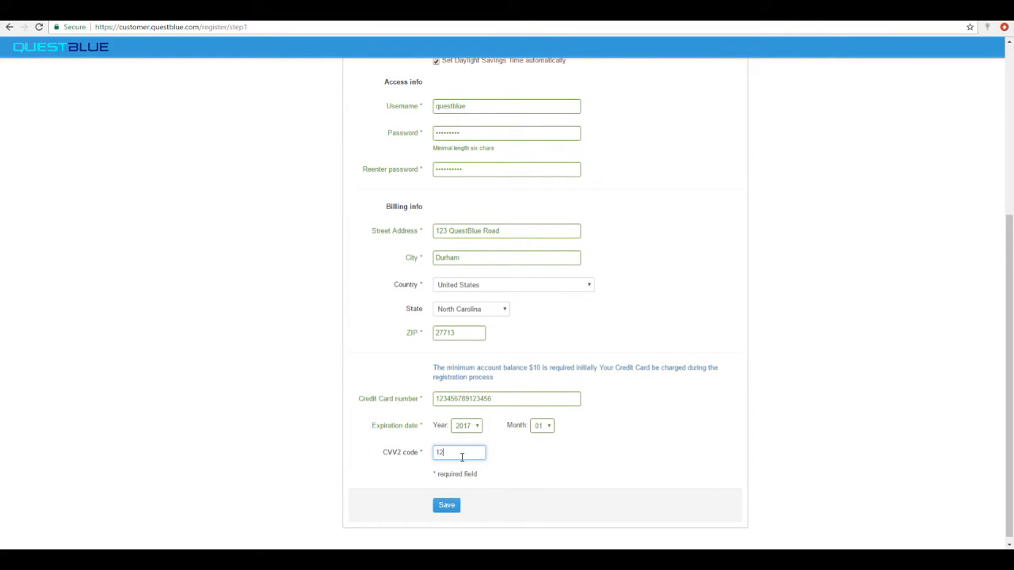
text(3)
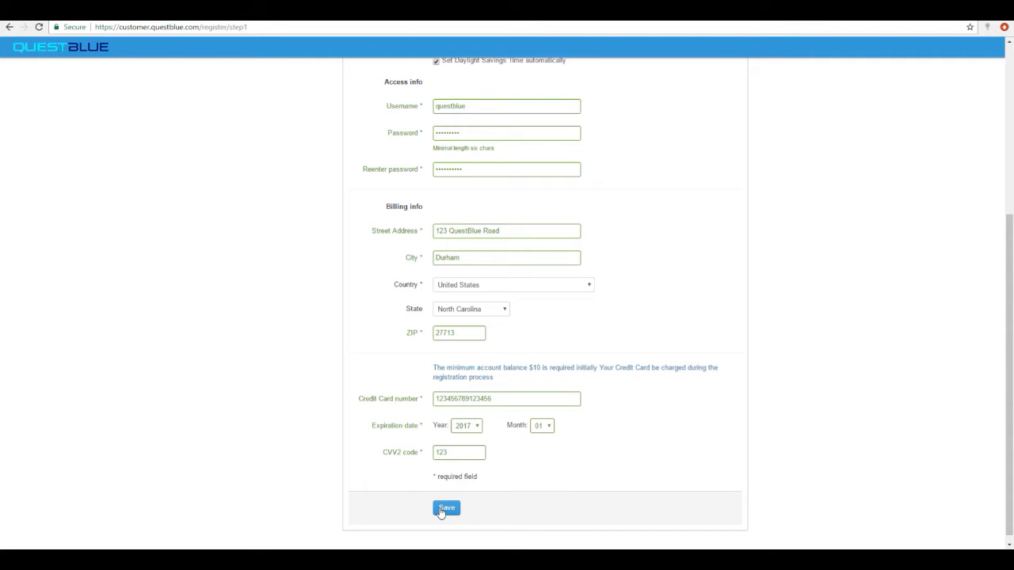
click(447, 508)
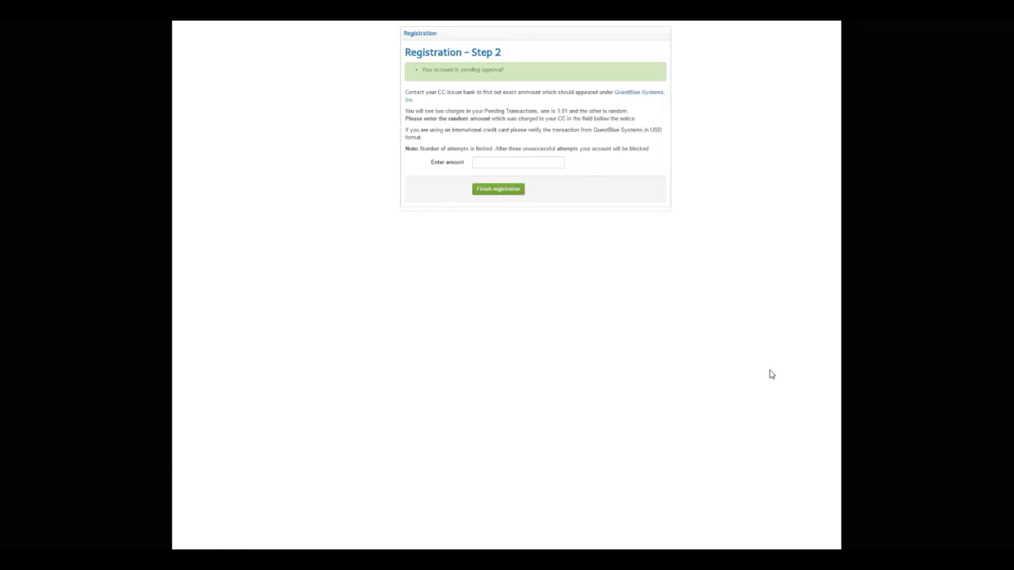
mouse_move(728, 353)
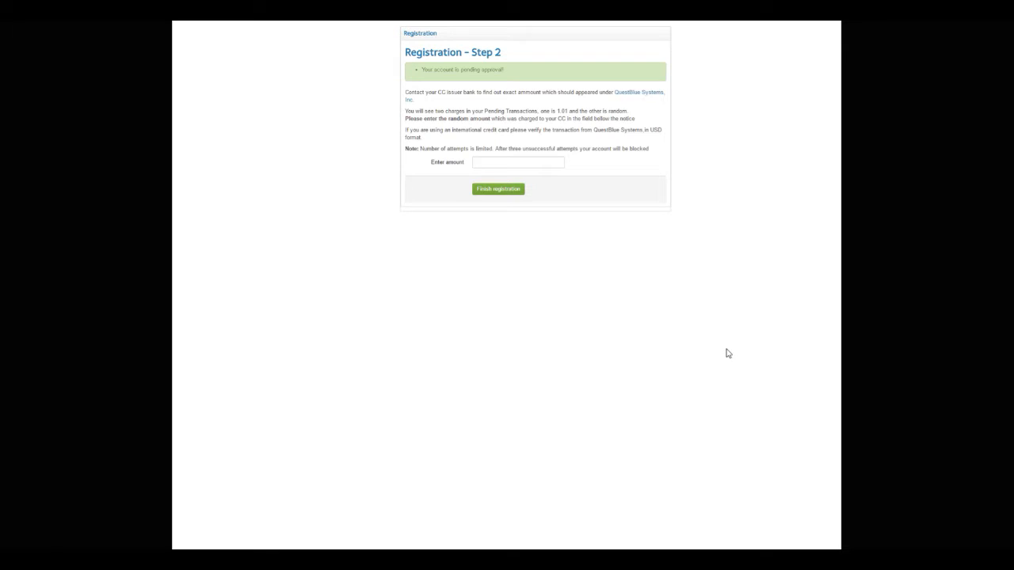
mouse_move(464, 161)
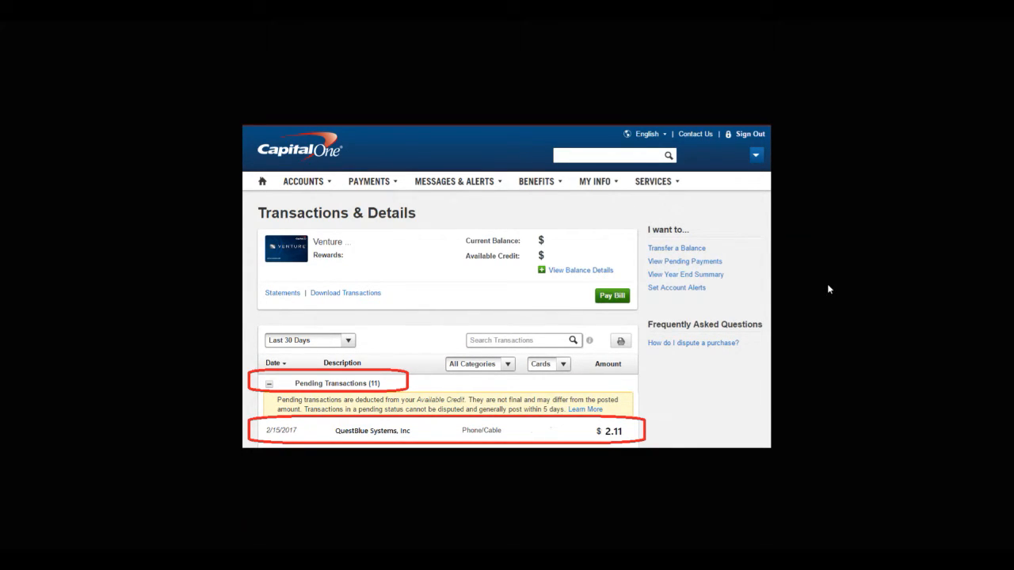
mouse_move(332, 382)
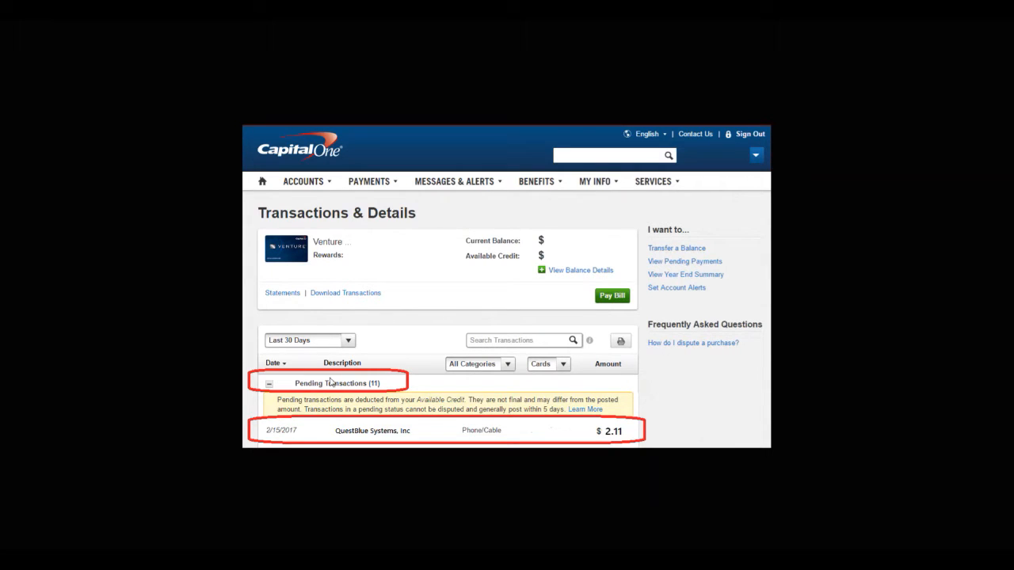
mouse_move(333, 434)
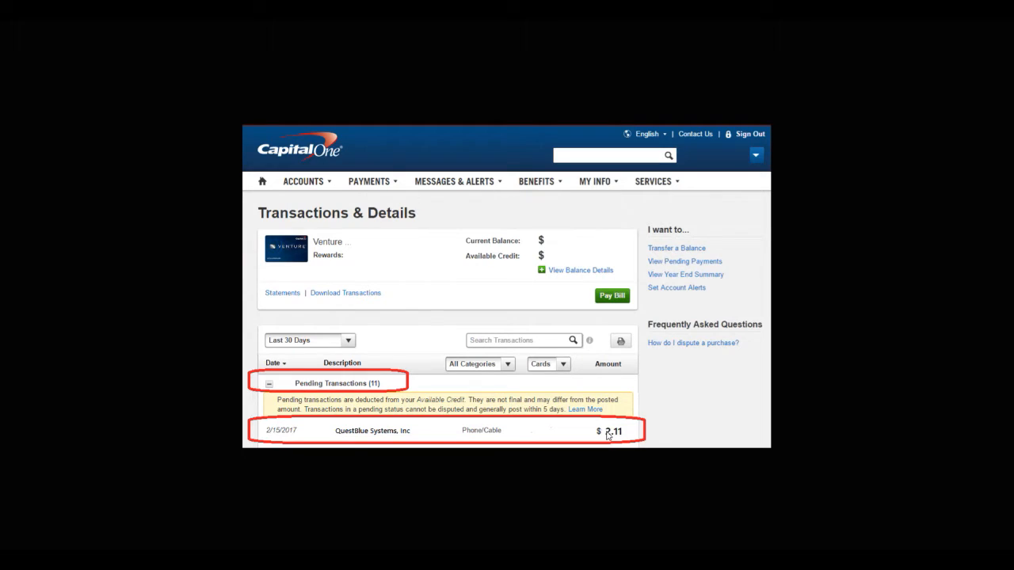
mouse_move(626, 440)
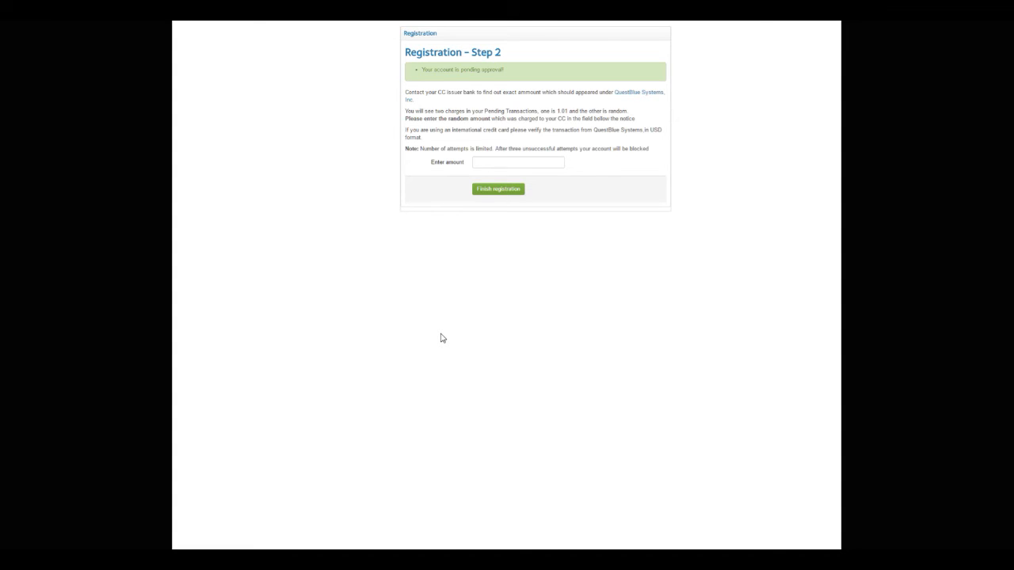
mouse_move(456, 347)
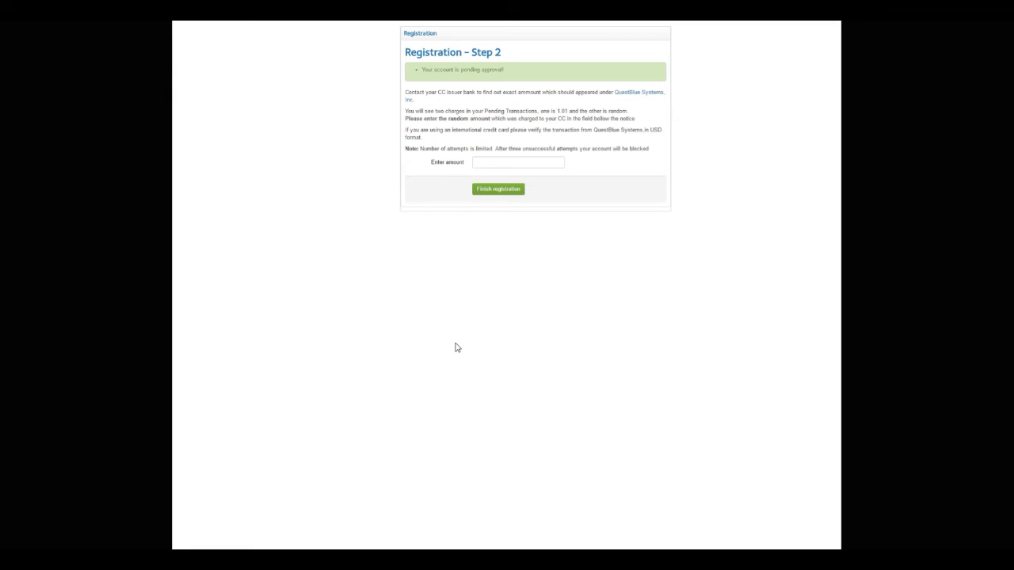
Step: Finish registration after checking the $2.11 pending charge, reaching the account dashboard
click(497, 188)
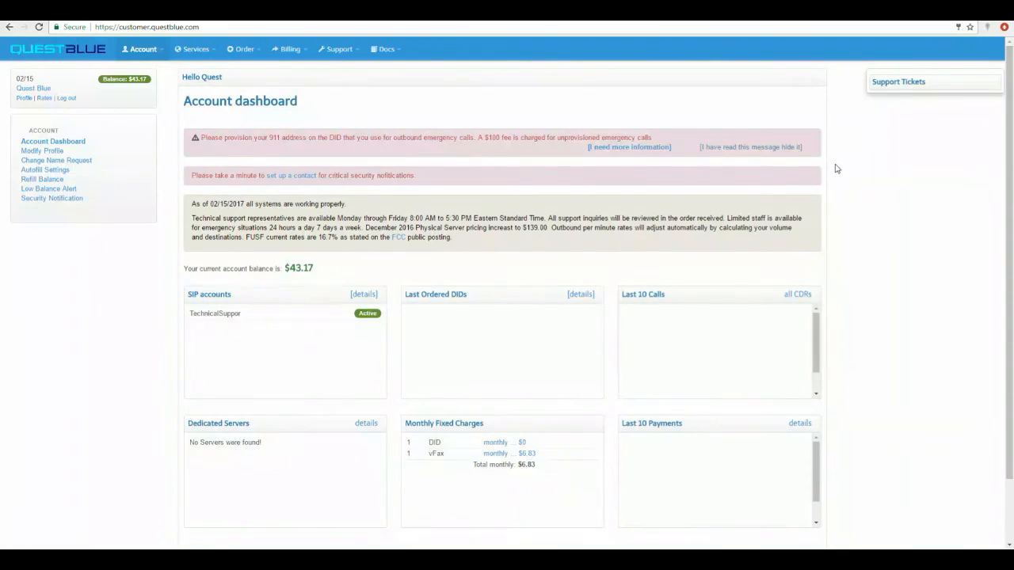